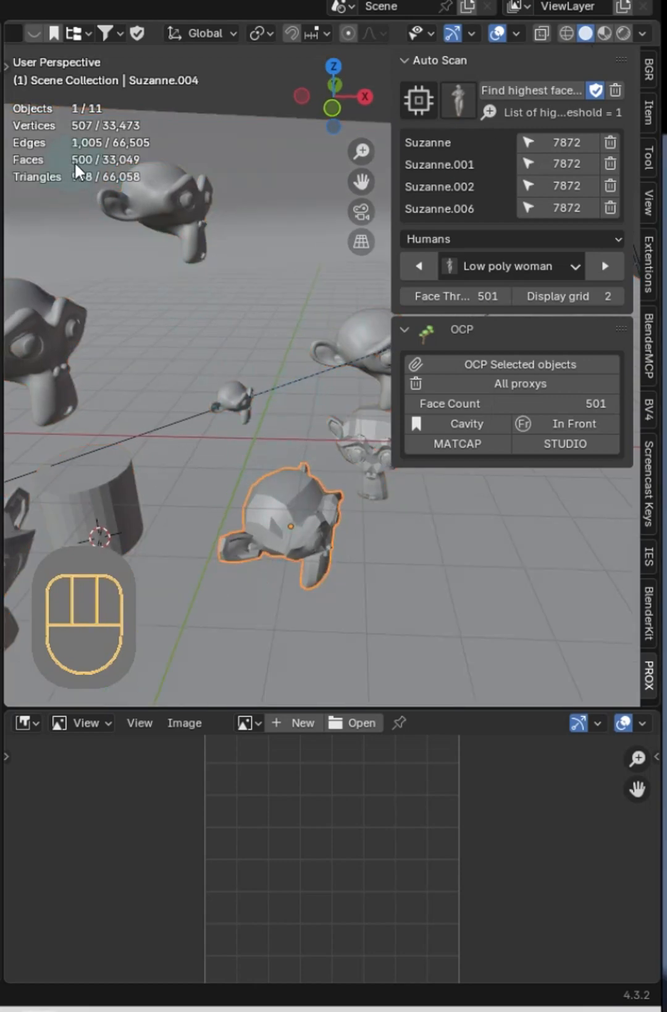
mouse_move(529, 91)
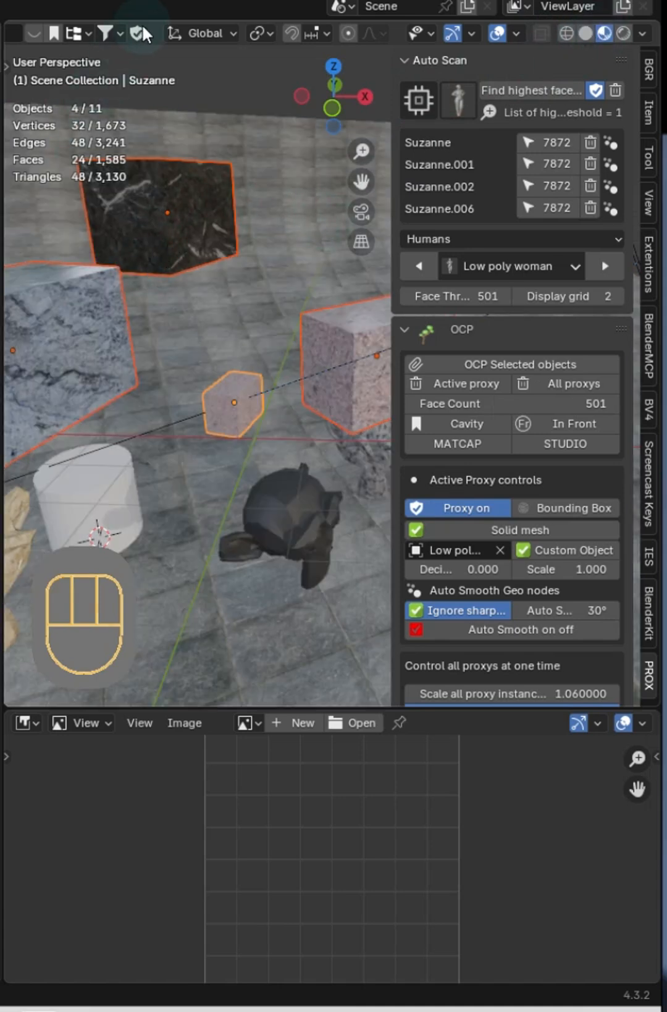
Render the scene with F12 into the Image Editor, letting OCP auto-save the .blend file.
key("F12")
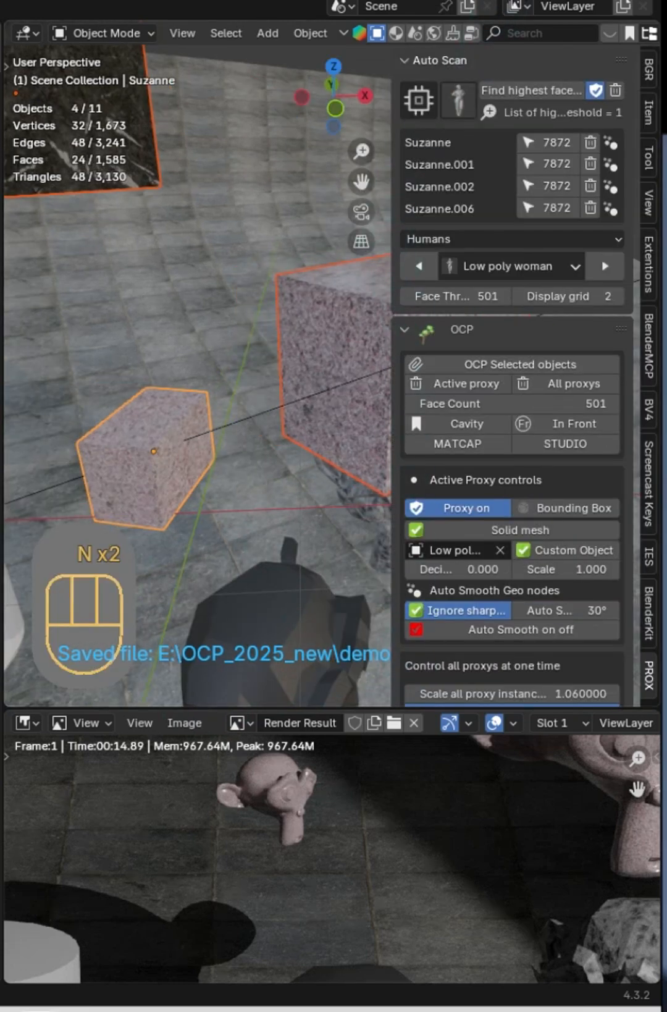
left_click(458, 102)
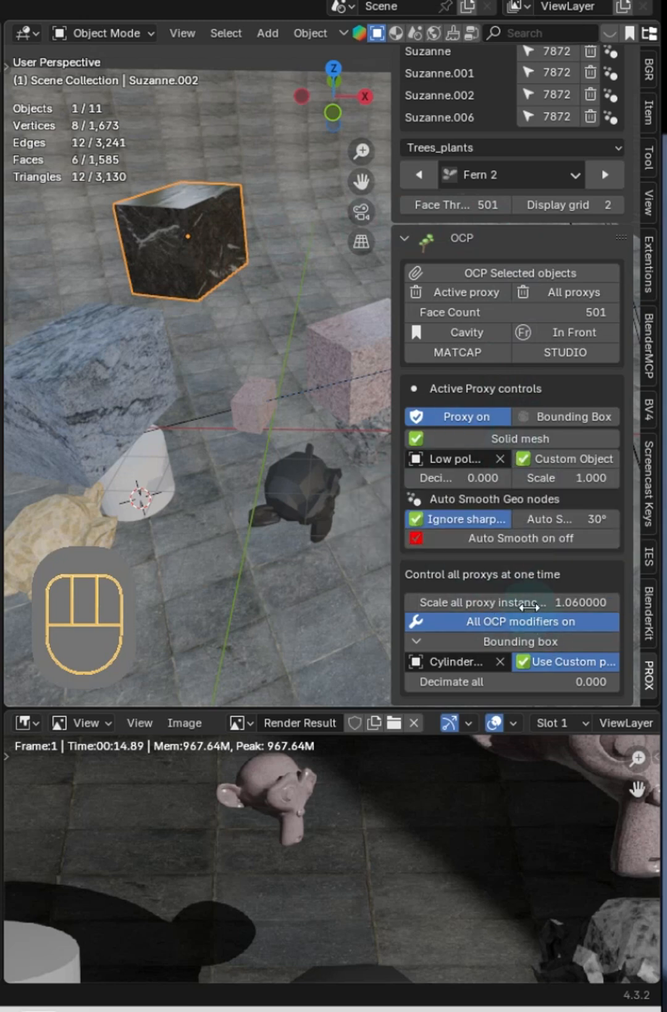
Drag 'Scale all proxy instances' to 1.06 so every proxy reads 1.060.
left_click_drag(511, 602, 535, 601)
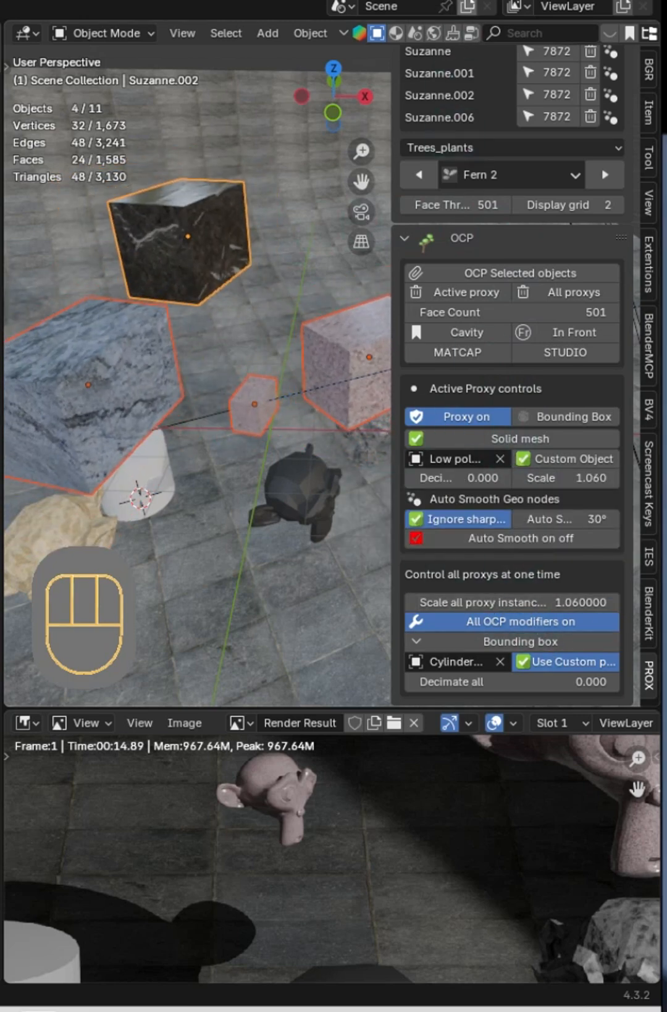